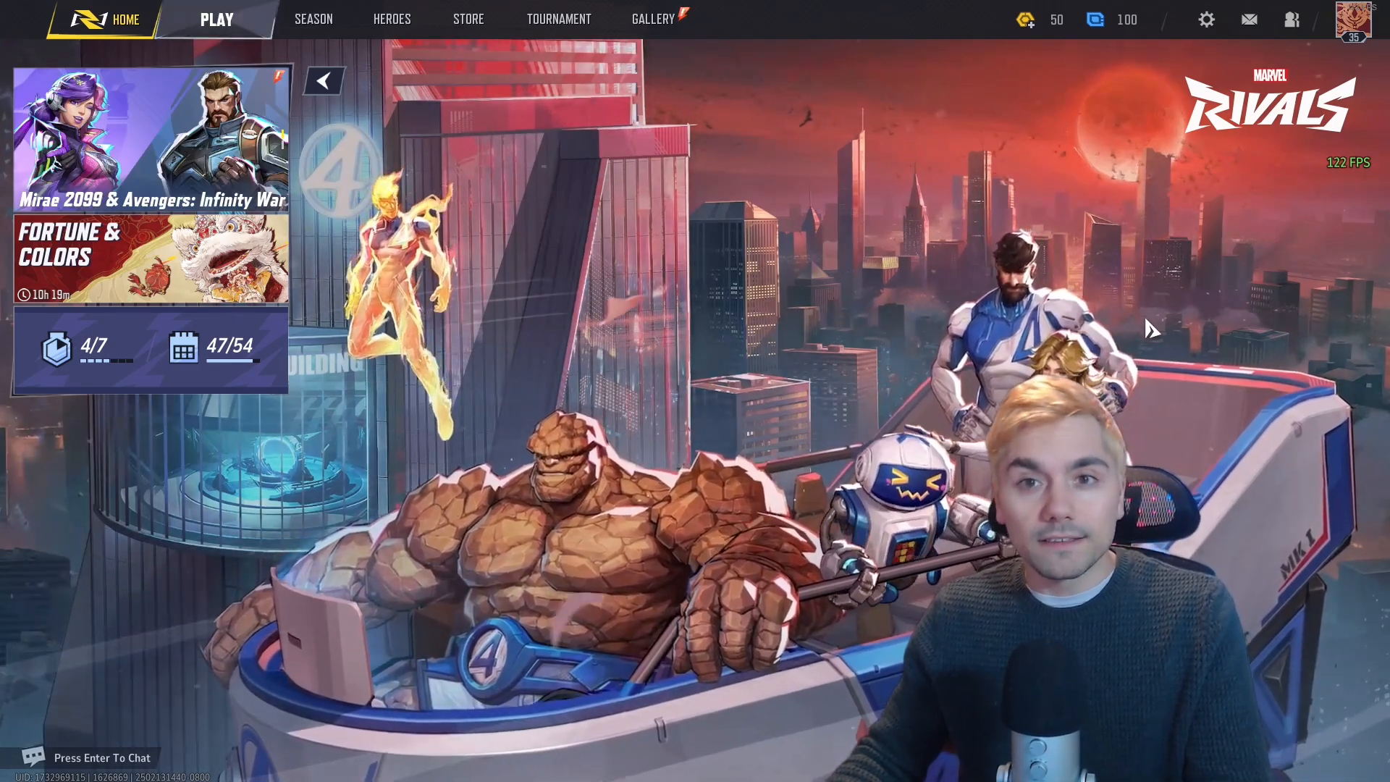
- Bring up the game's Settings on the Display section from the home screen
{"action": "left_click", "coordinate": [1206, 19]}
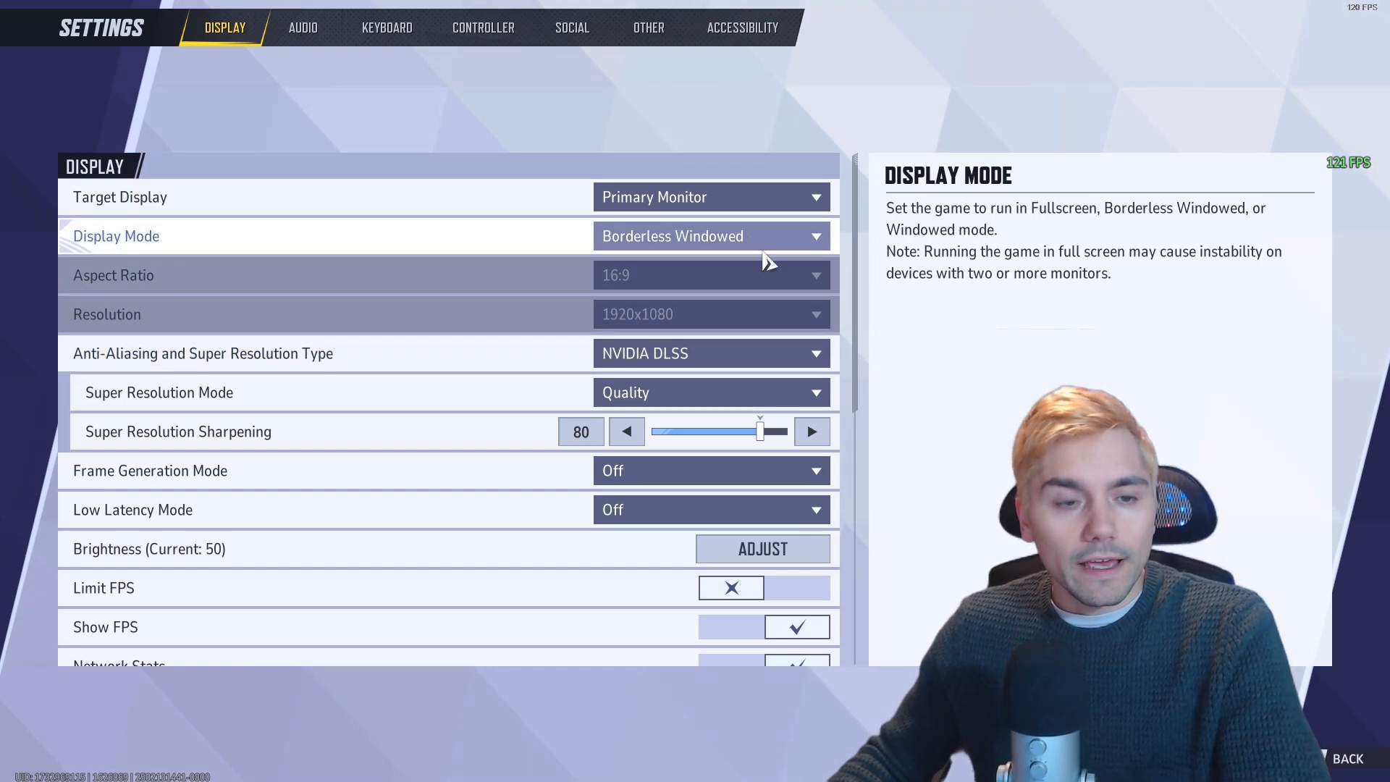
- Switch Display Mode to Windowed and lower the resolution to 1280x720
{"action": "left_click", "coordinate": [709, 236]}
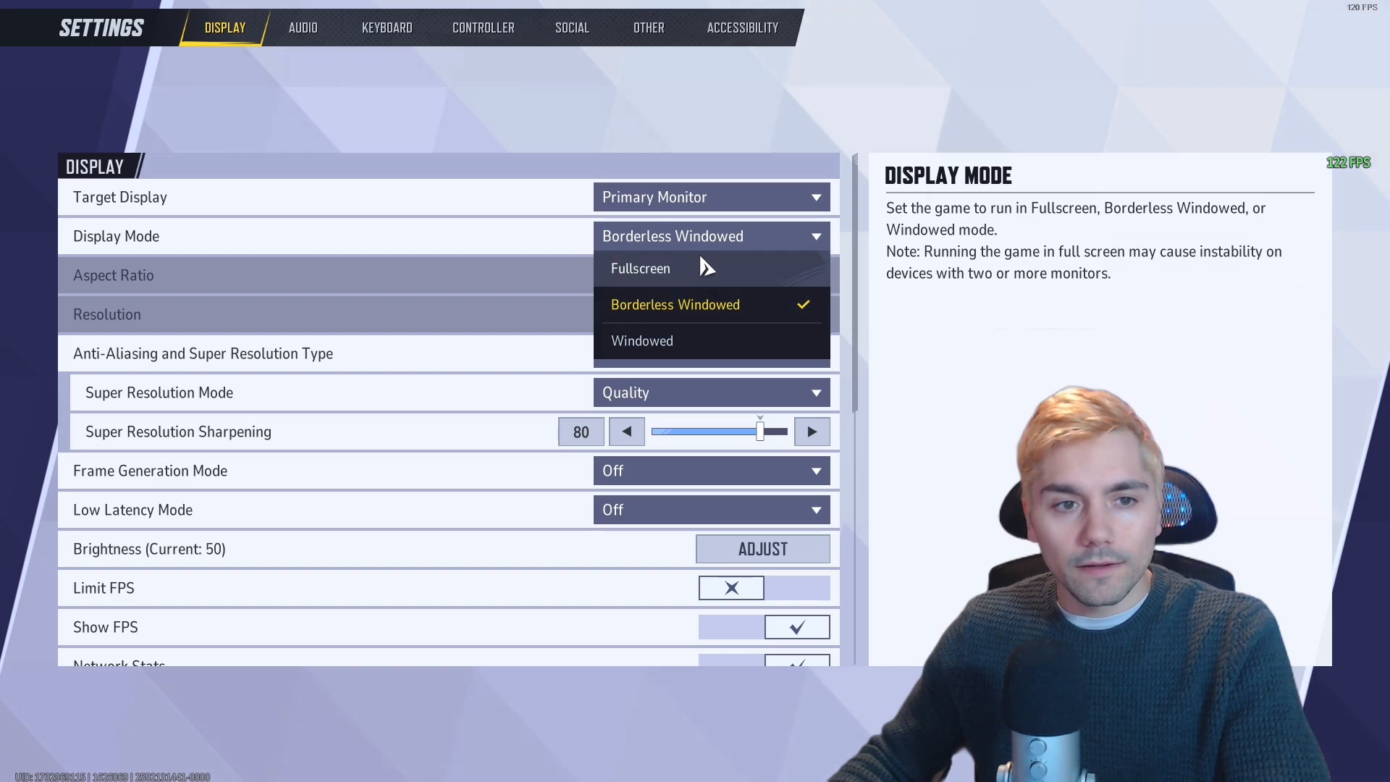
{"action": "left_click", "coordinate": [642, 340]}
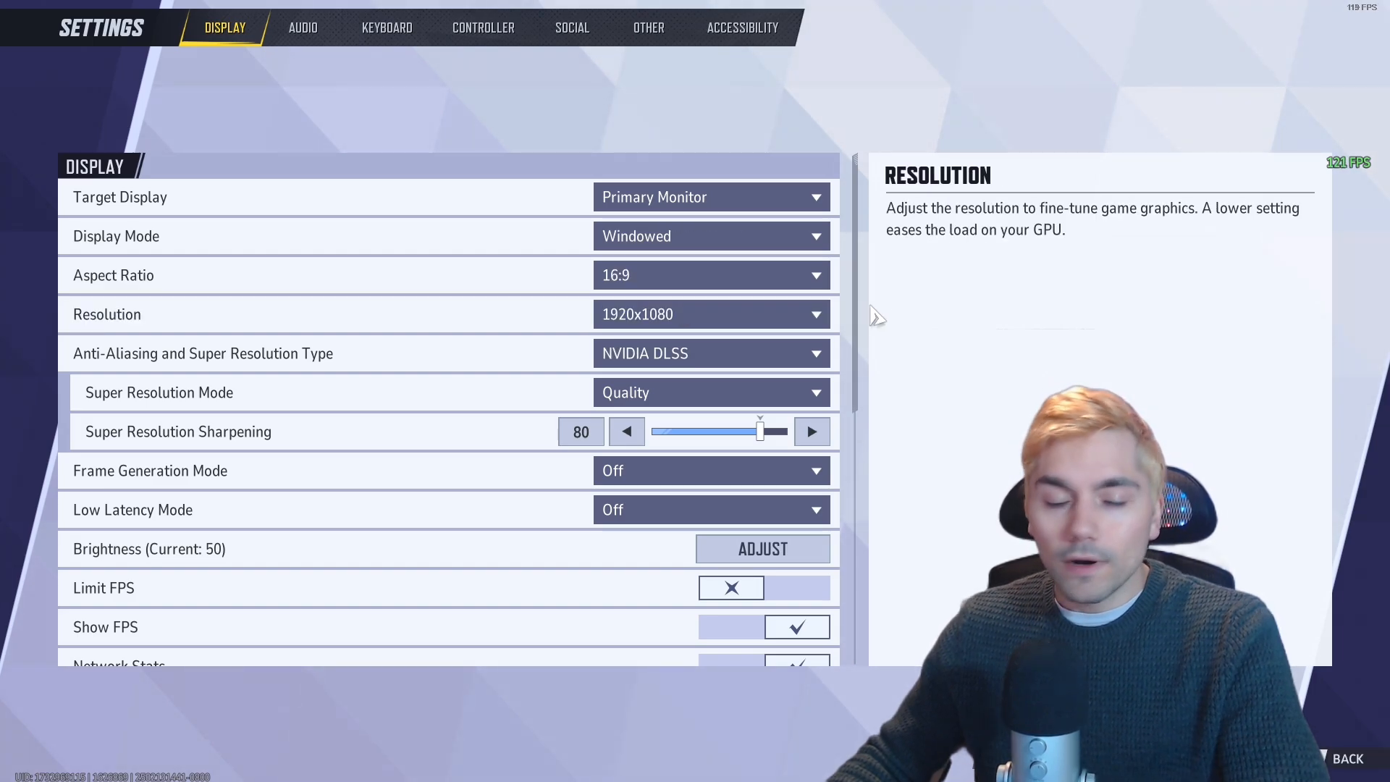
{"action": "mouse_move", "coordinate": [771, 314]}
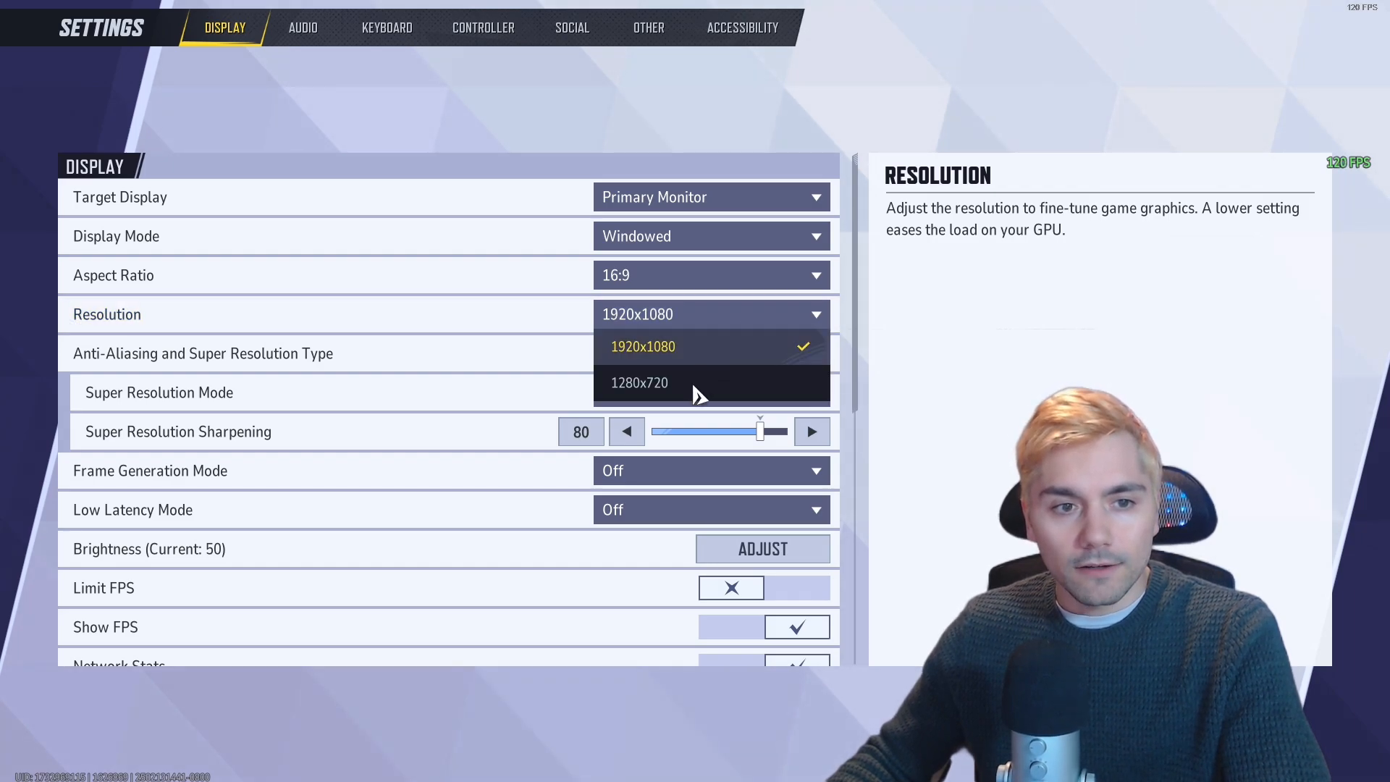
{"action": "left_click", "coordinate": [639, 382]}
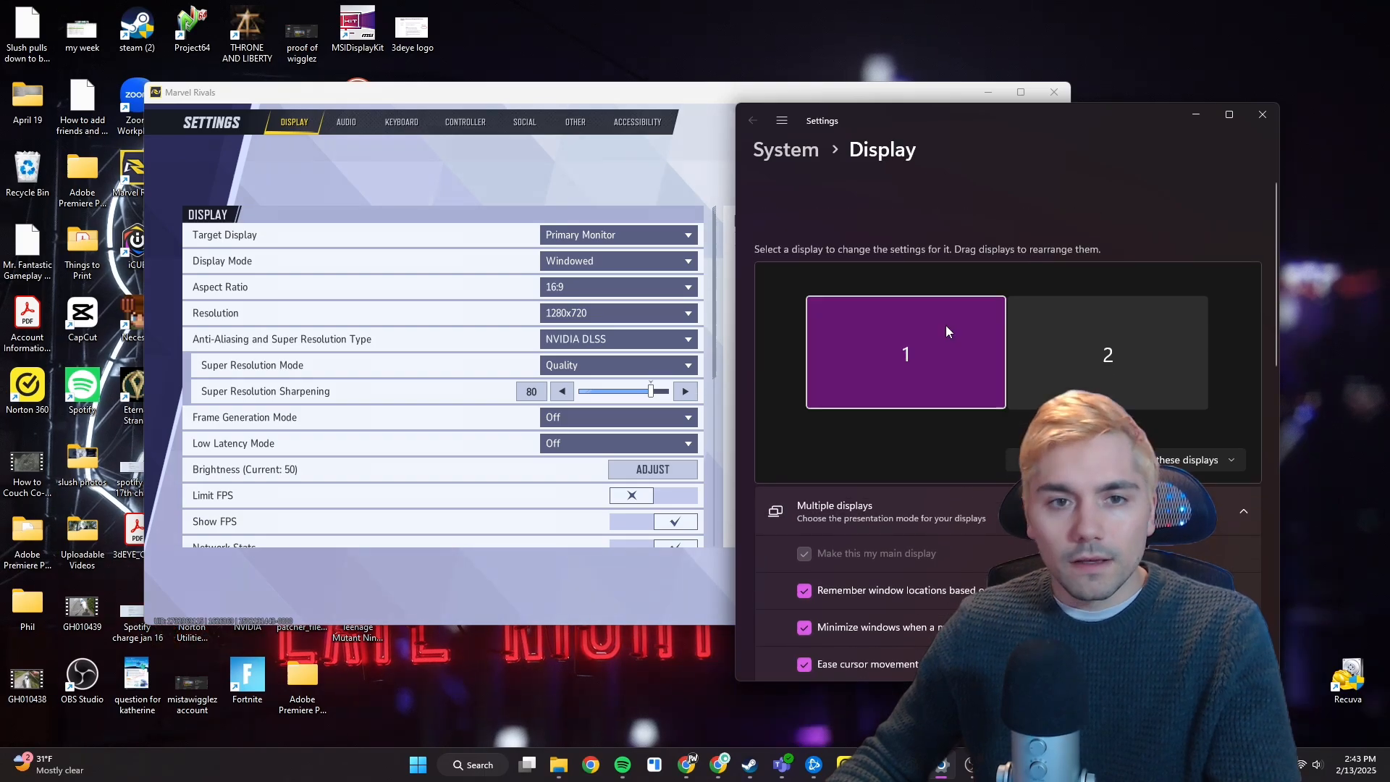
- Reveal the Windows Display resolution choices under Scale & layout (currently 1920 × 1080)
{"action": "scroll", "scroll_direction": "down", "scroll_amount": 3}
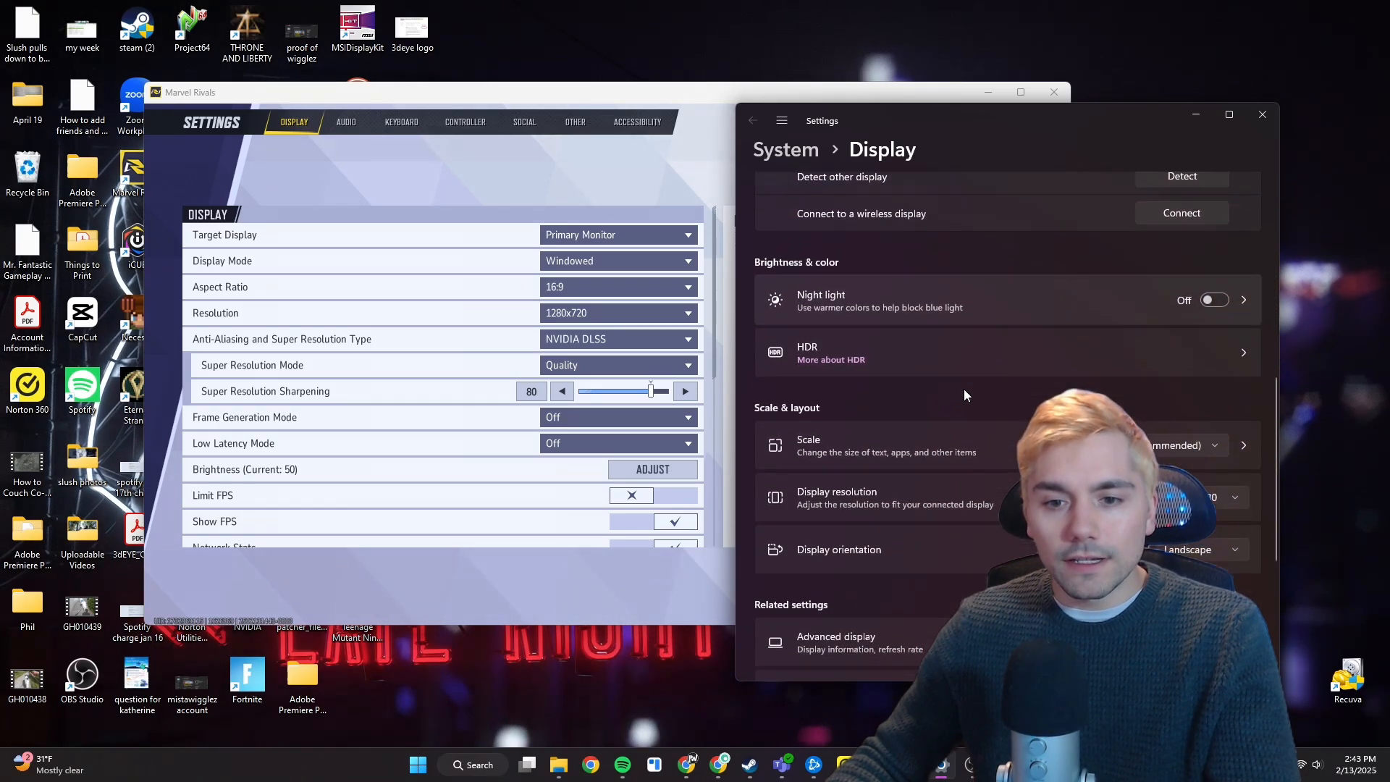
{"action": "scroll", "scroll_direction": "down", "scroll_amount": 3}
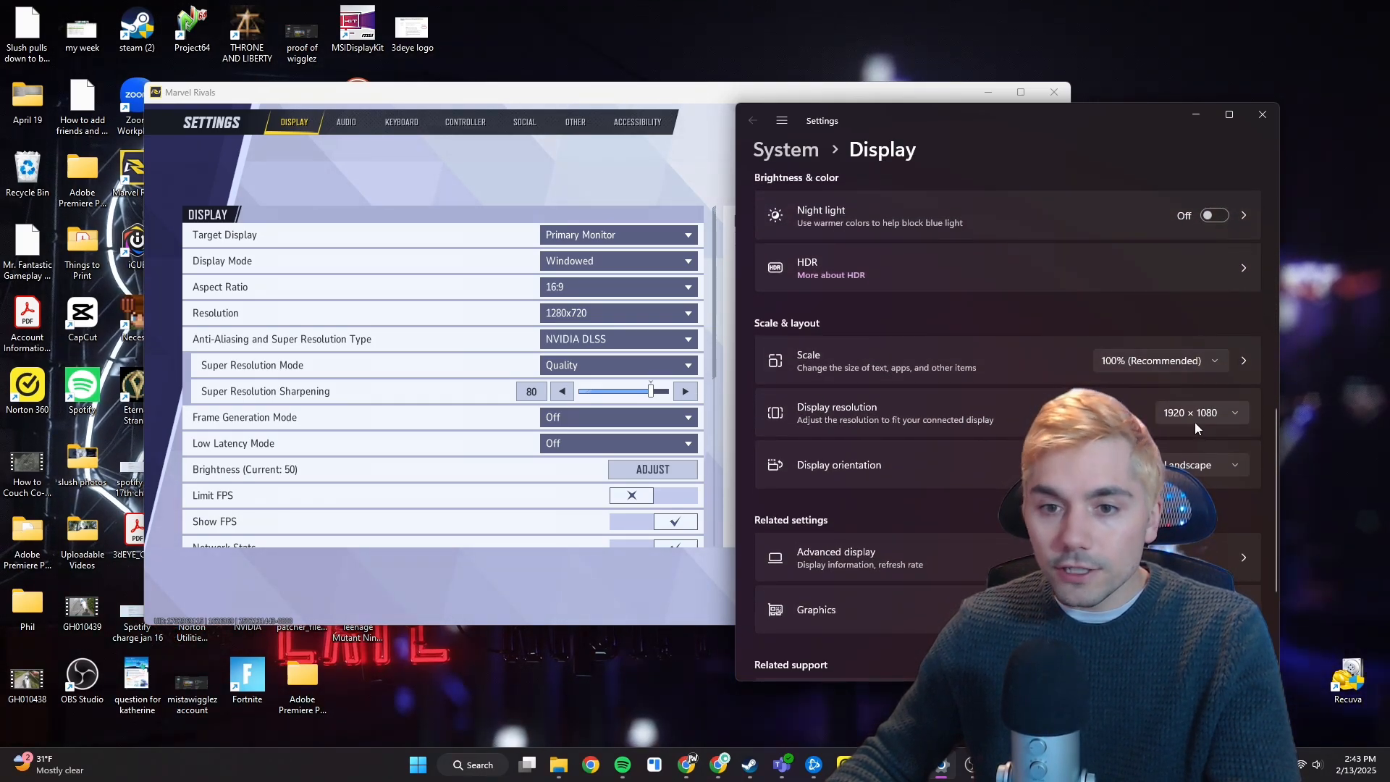
{"action": "left_click", "coordinate": [1201, 413]}
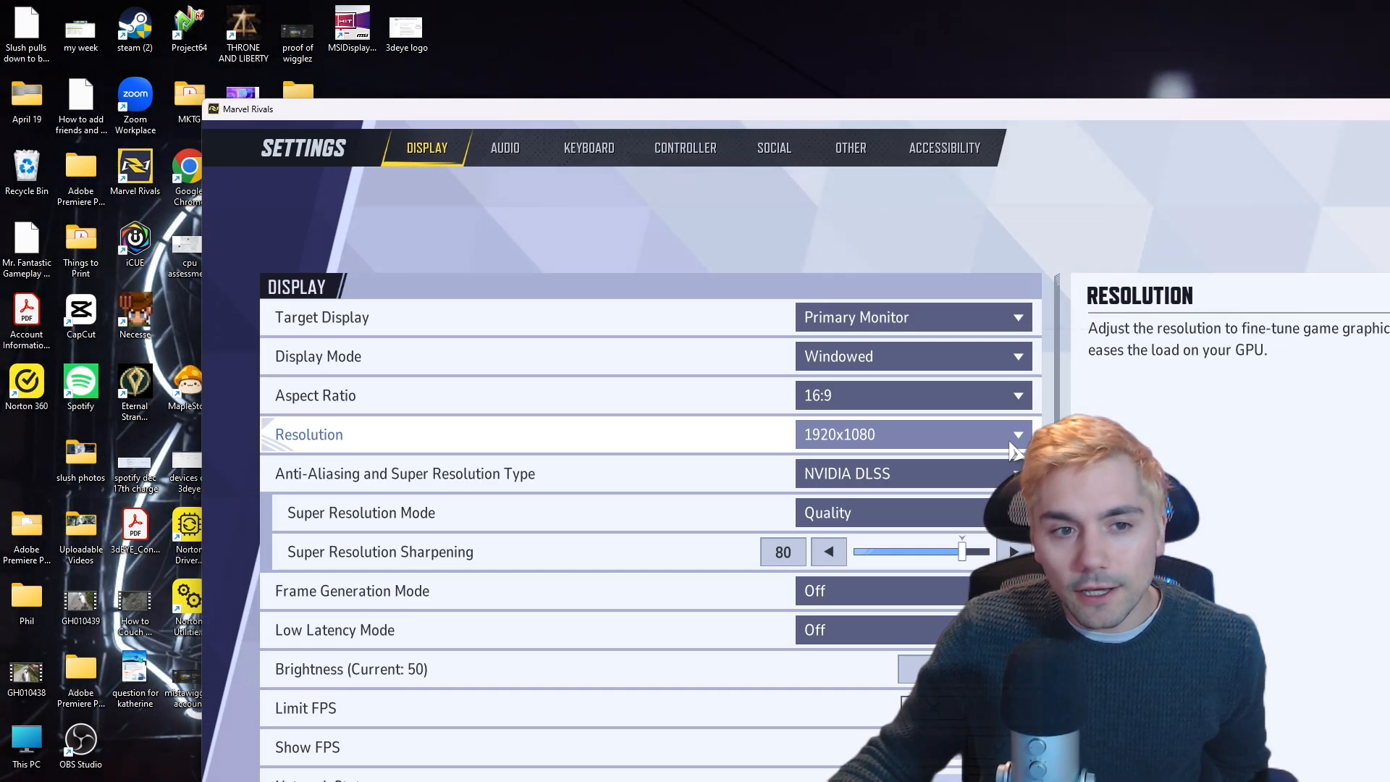
- Set the game resolution to 2560x1440 and Display Mode to Borderless Windowed
{"action": "left_click", "coordinate": [1016, 434]}
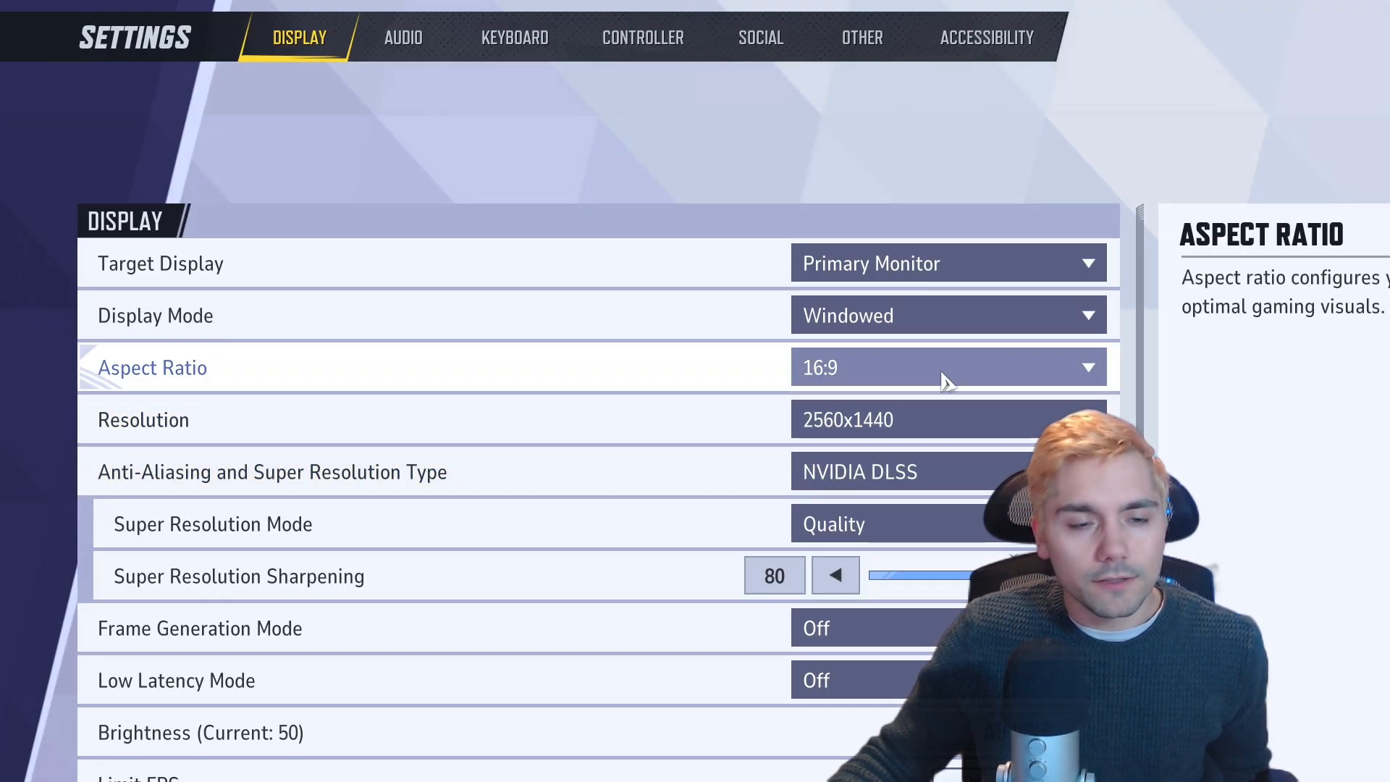
{"action": "left_click", "coordinate": [947, 314]}
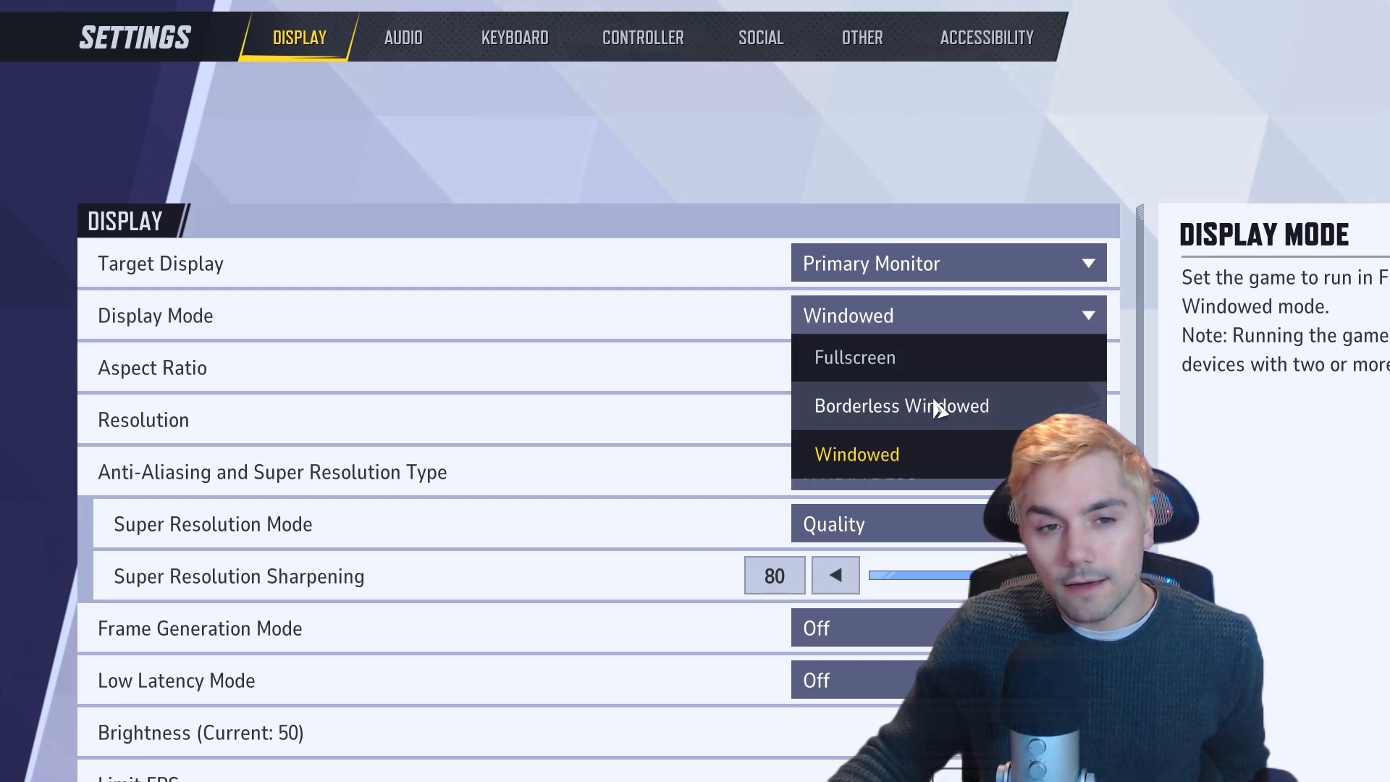
{"action": "left_click", "coordinate": [902, 405]}
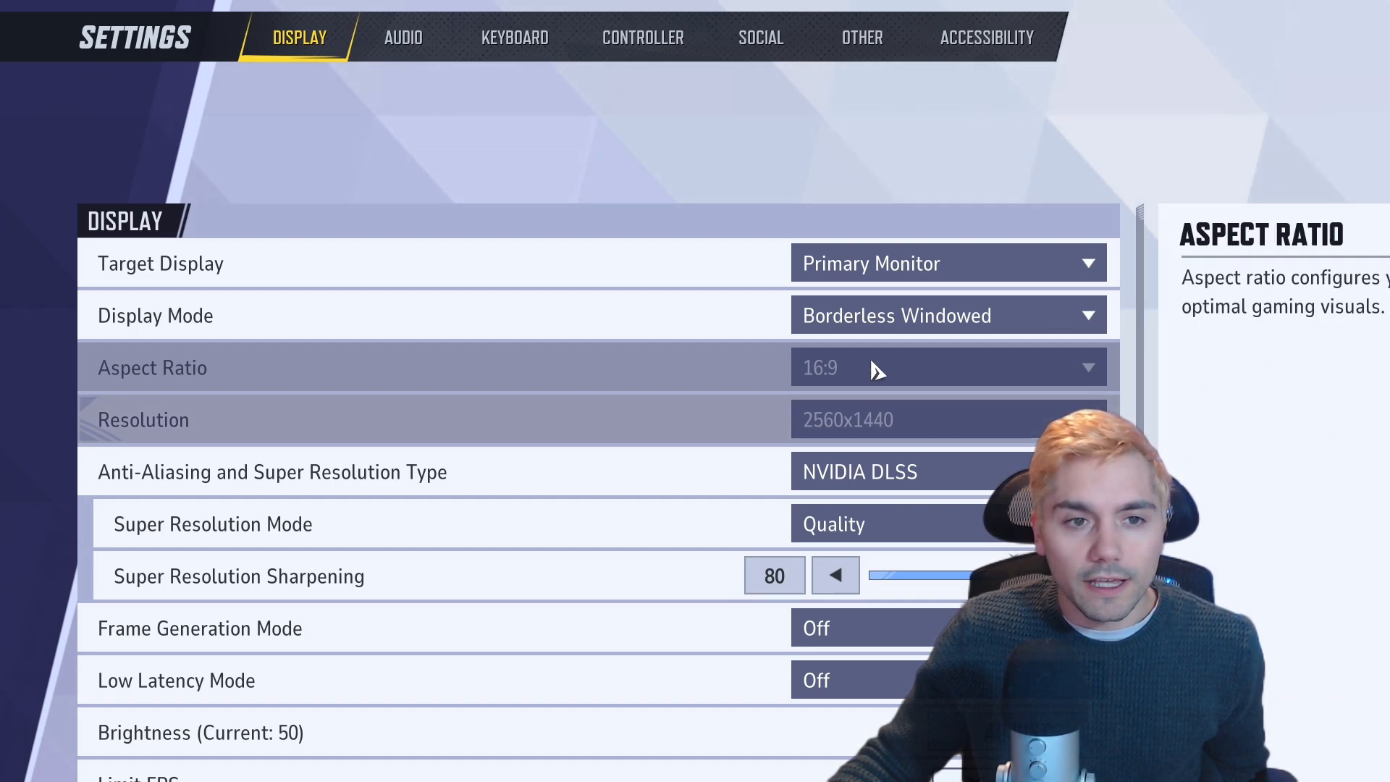
{"action": "mouse_move", "coordinate": [894, 409]}
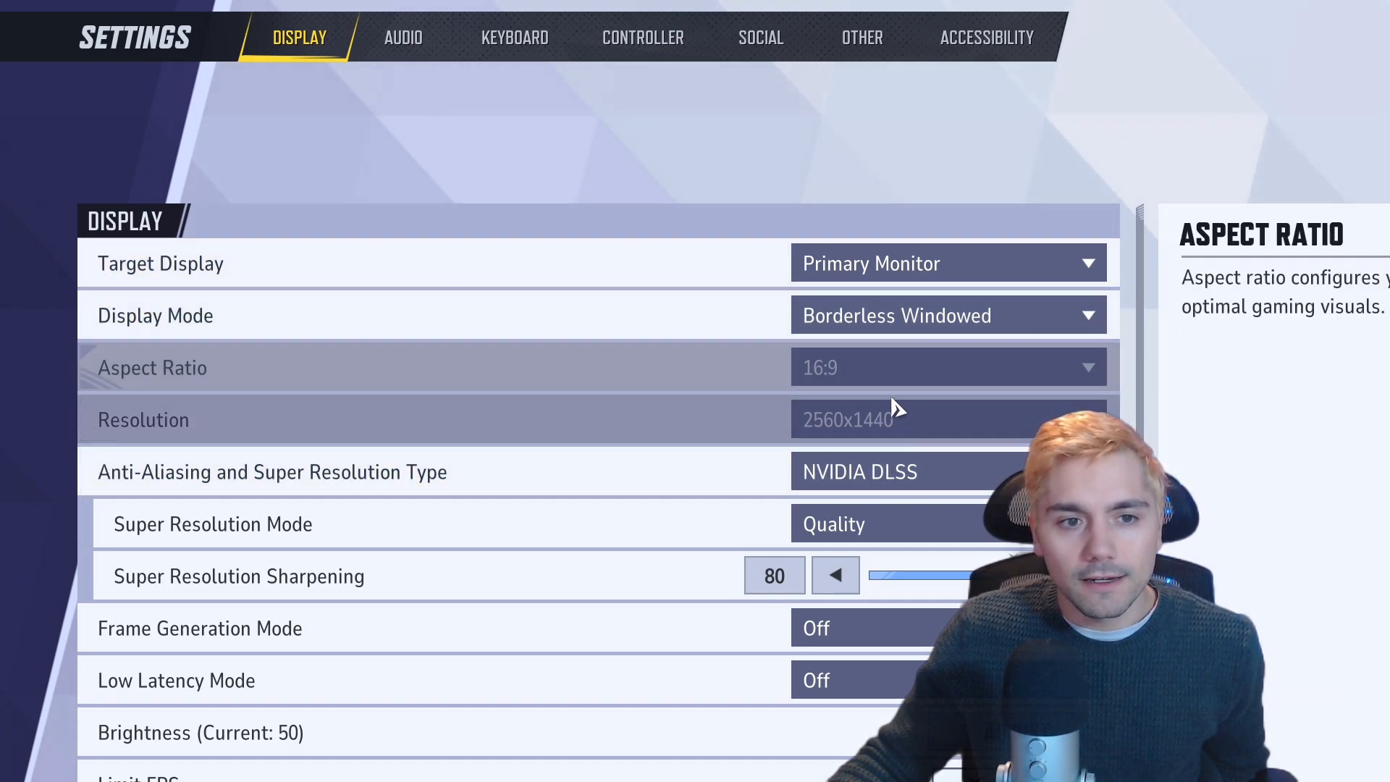
{"action": "mouse_move", "coordinate": [894, 440]}
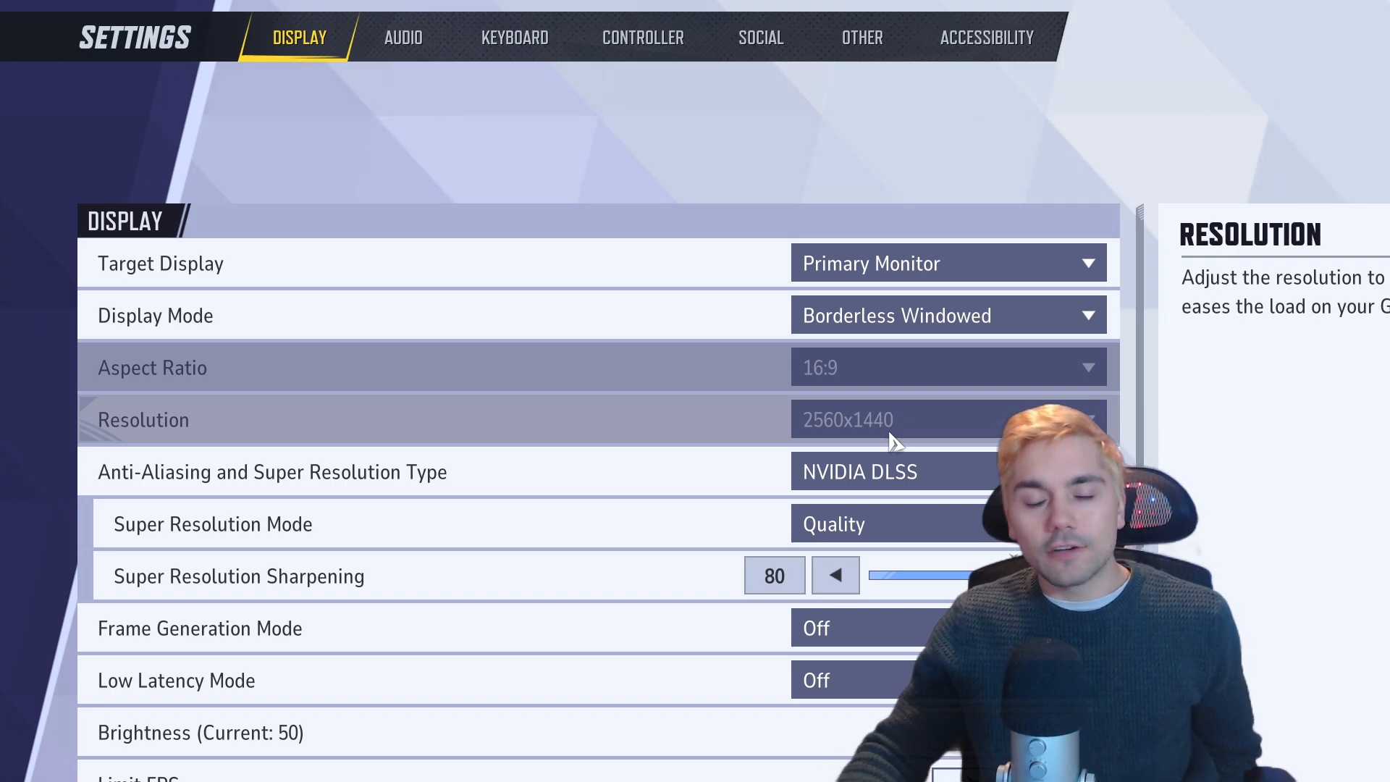
{"action": "mouse_move", "coordinate": [886, 321]}
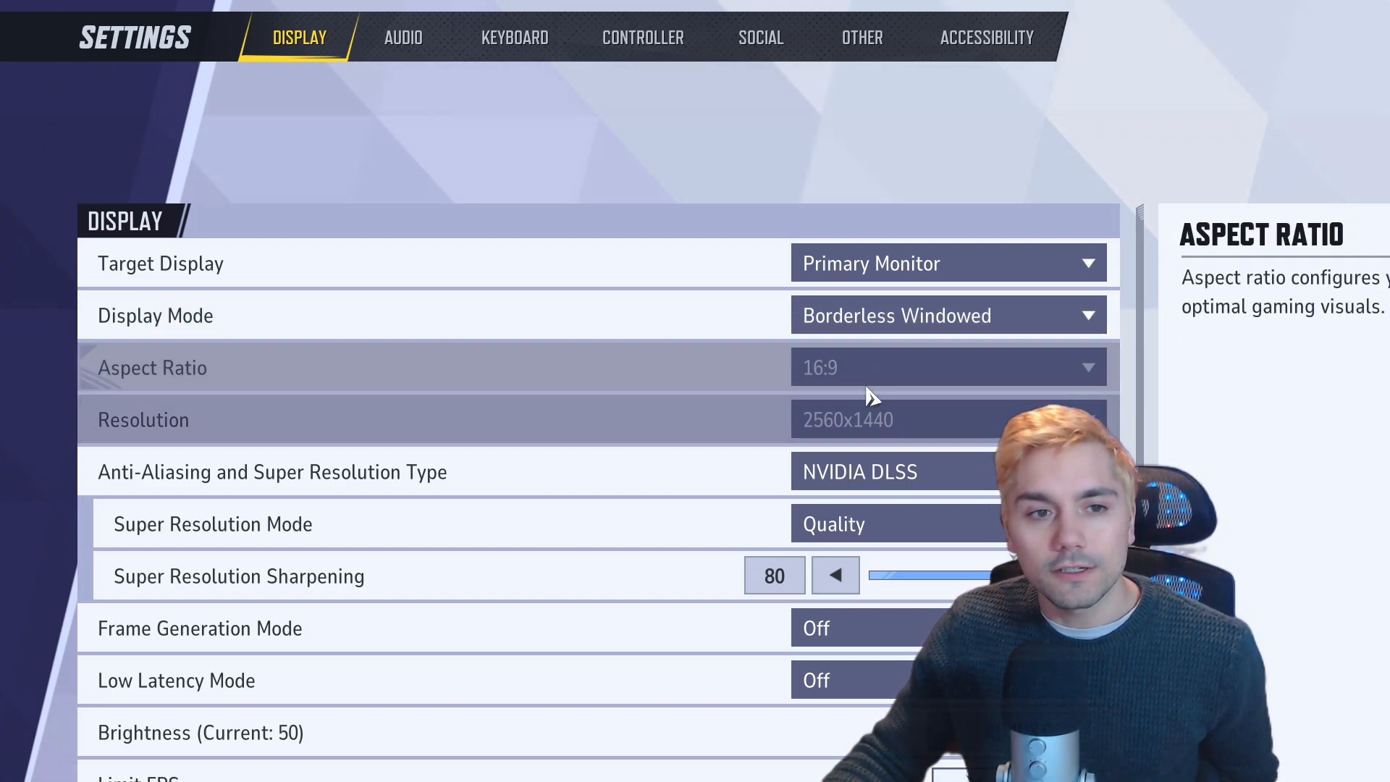
{"action": "mouse_move", "coordinate": [847, 425]}
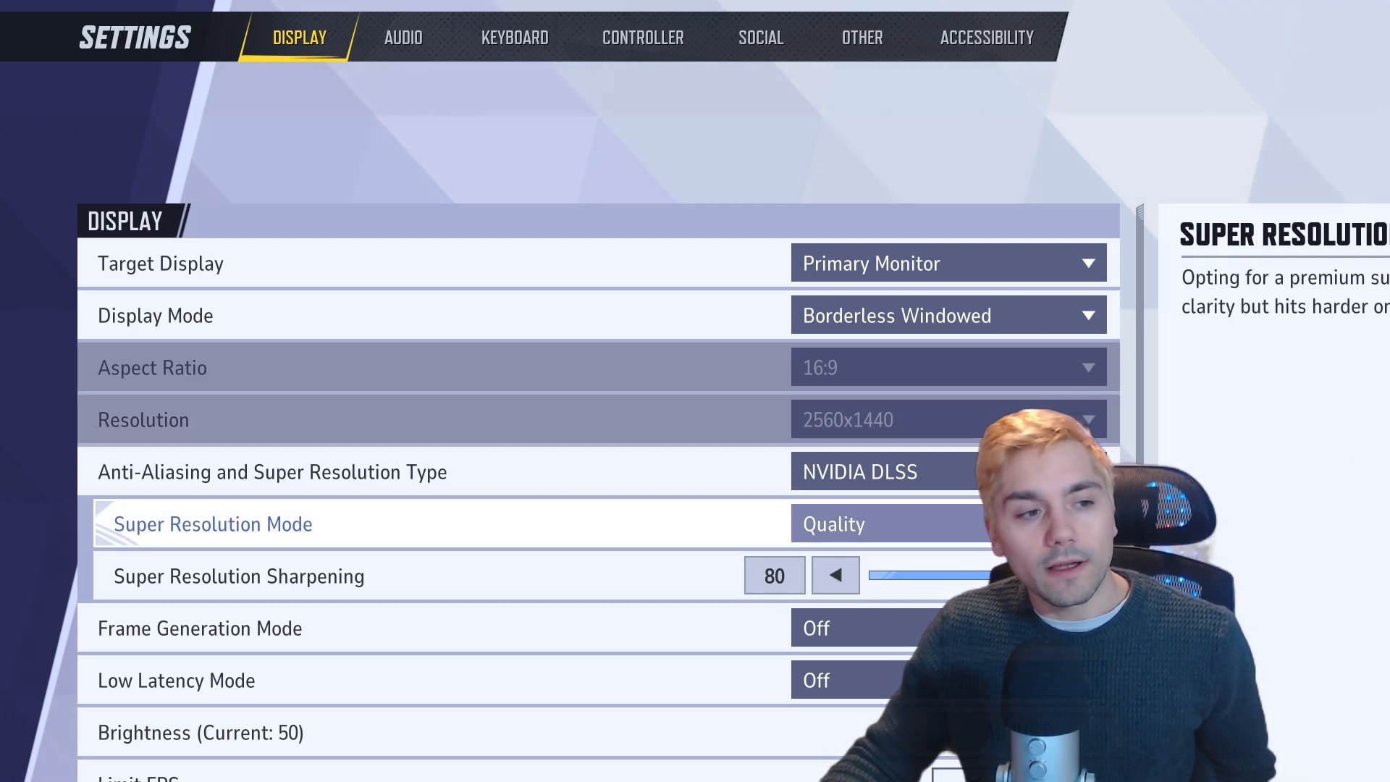
- Set Super Resolution Mode to Ultra Performance, keeping NVIDIA DLSS selected
{"action": "left_click", "coordinate": [834, 523]}
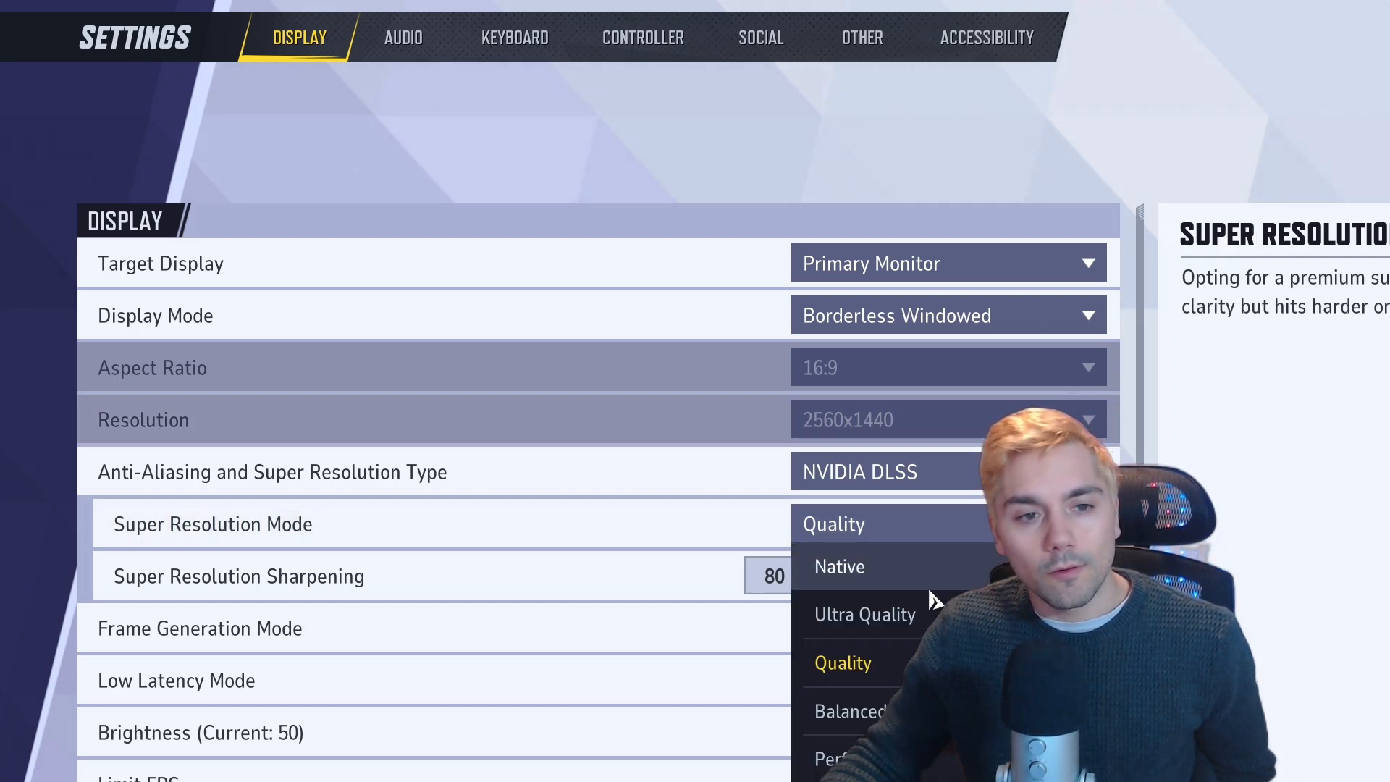
{"action": "left_click", "coordinate": [829, 757]}
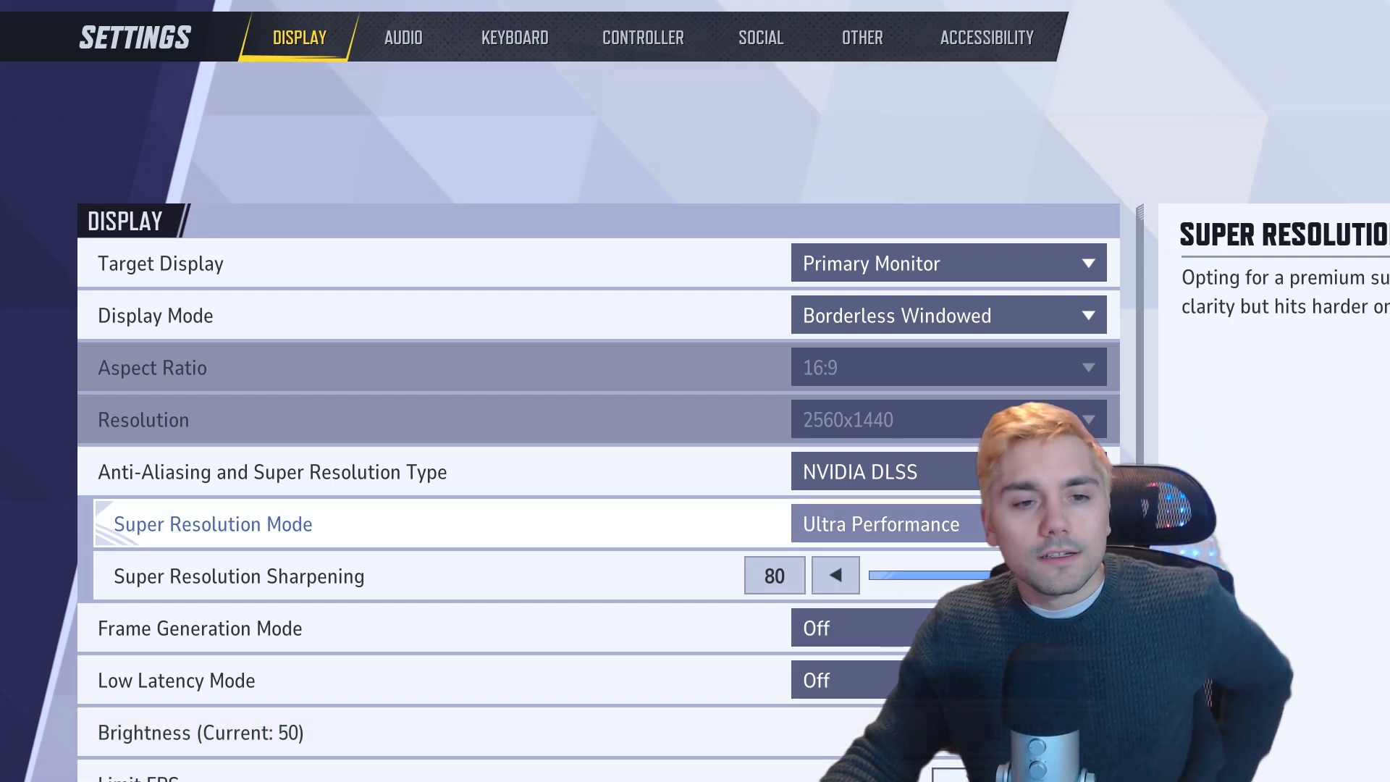